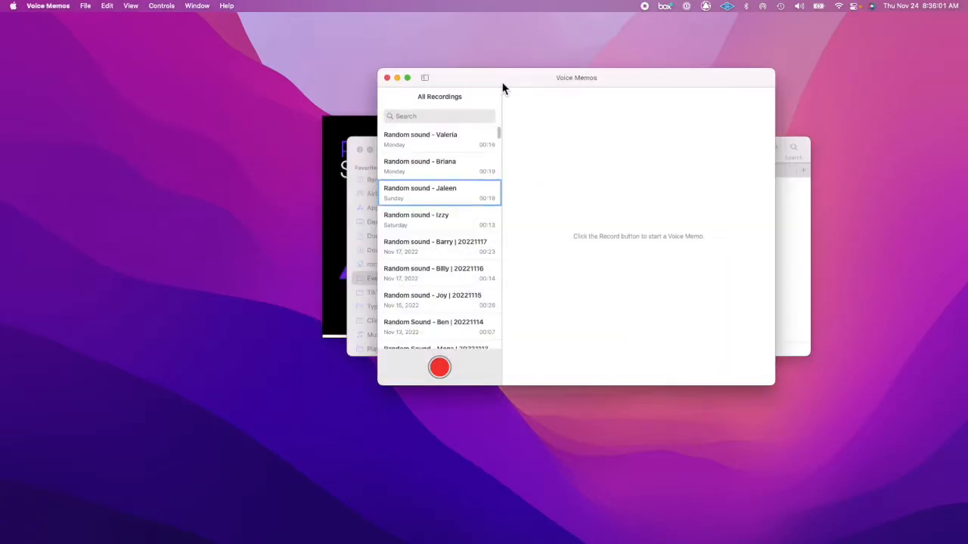
- Export the 'Random sound - Briana' memo to the desktop as an .m4a file
click(439, 192)
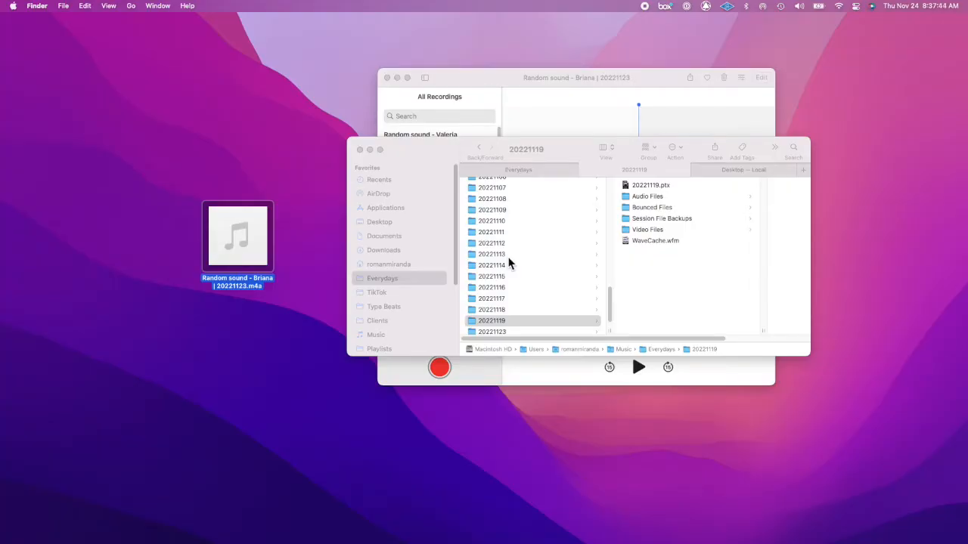
- Move the Briana .m4a into the session folder and place it as clips on the Briana track
click(950, 123)
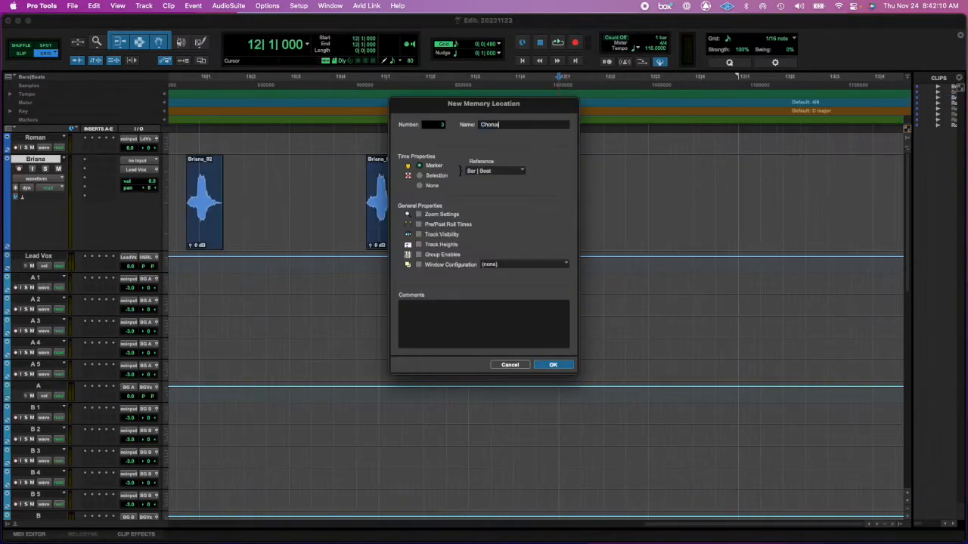
- Confirm the Chorus marker among the Start, Verse 1, Chorus 1 and End memory locations
click(554, 364)
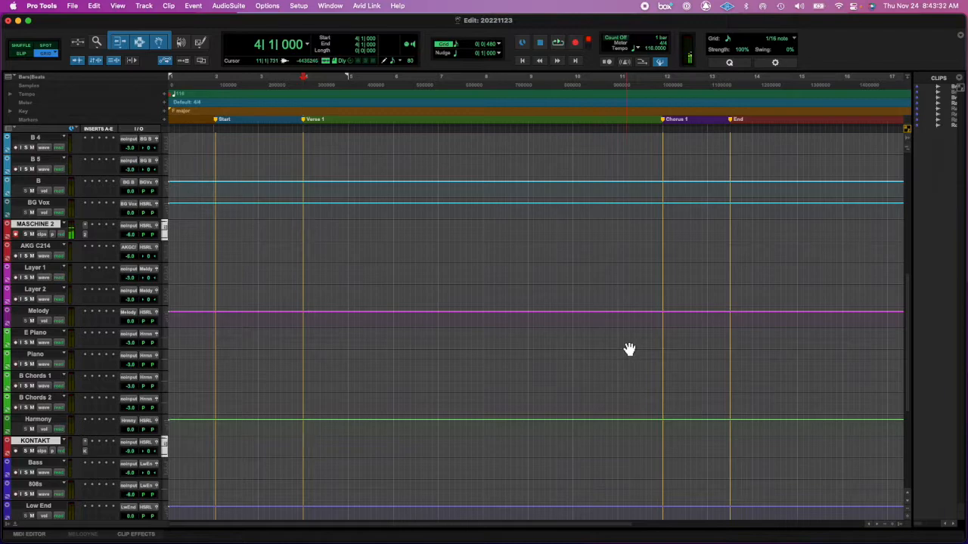
- Create the MIDI piano clip on the Maschine track and quantize its notes to 1/16
double_click(34, 223)
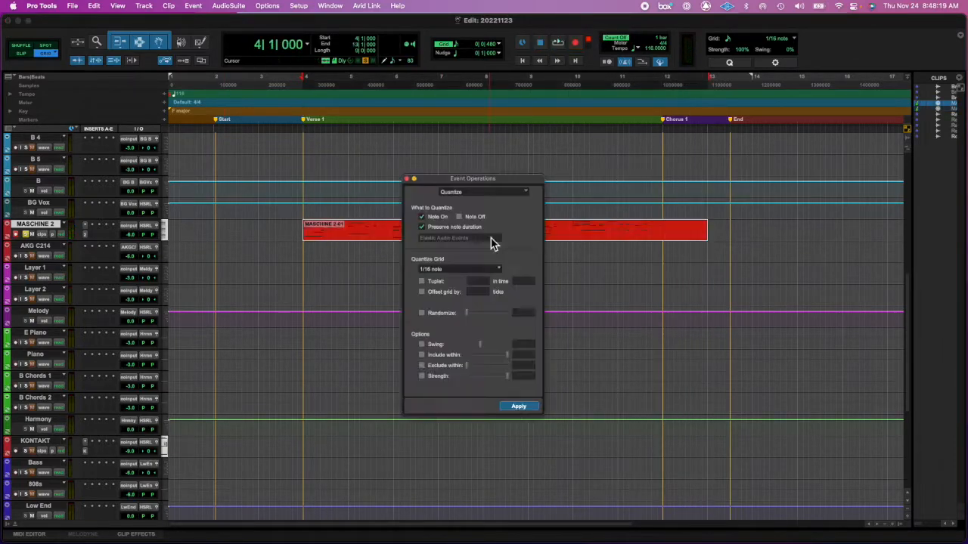
click(518, 406)
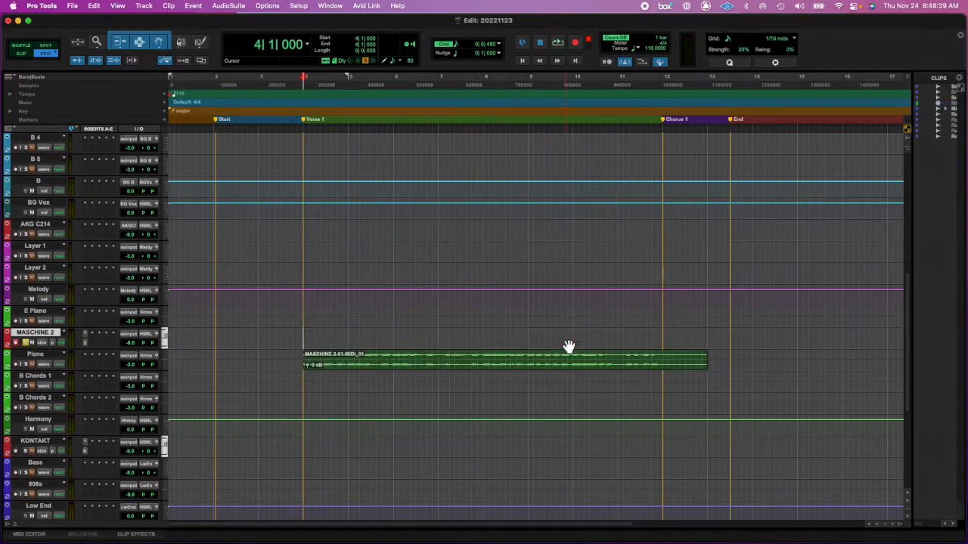